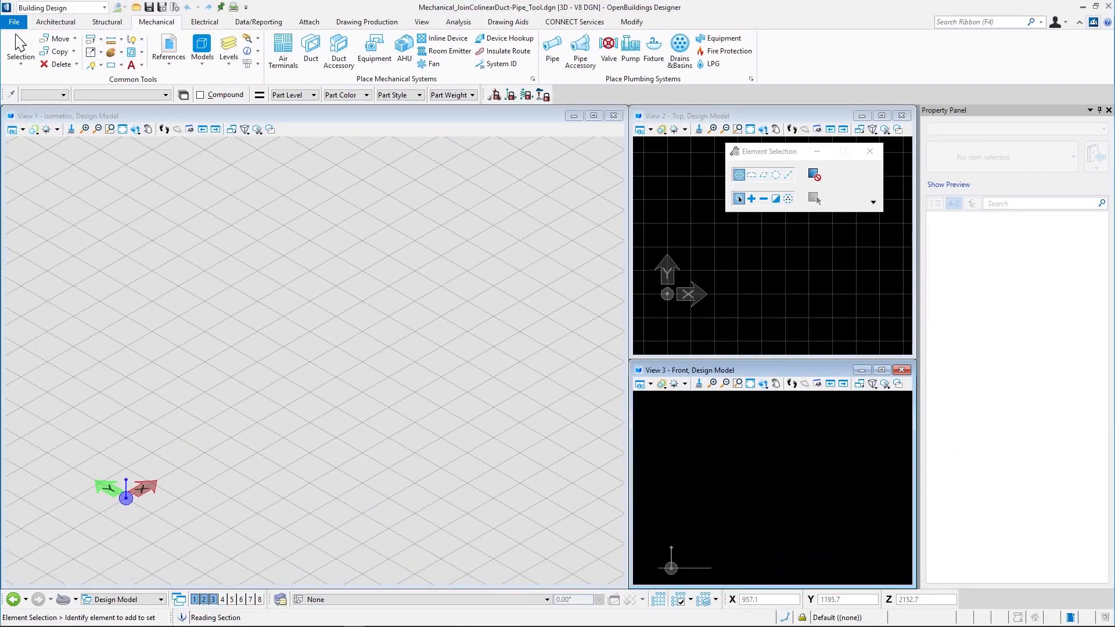
mouse_move(430, 278)
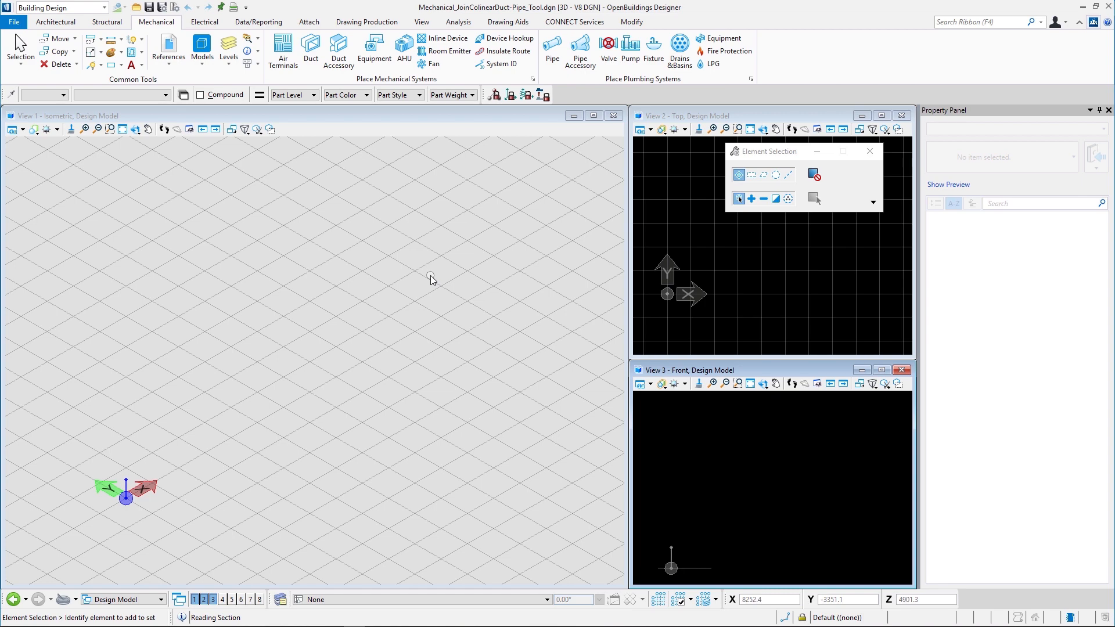
Step: Lay out two rectangular duct segments end to end along one straight line
left_click(310, 51)
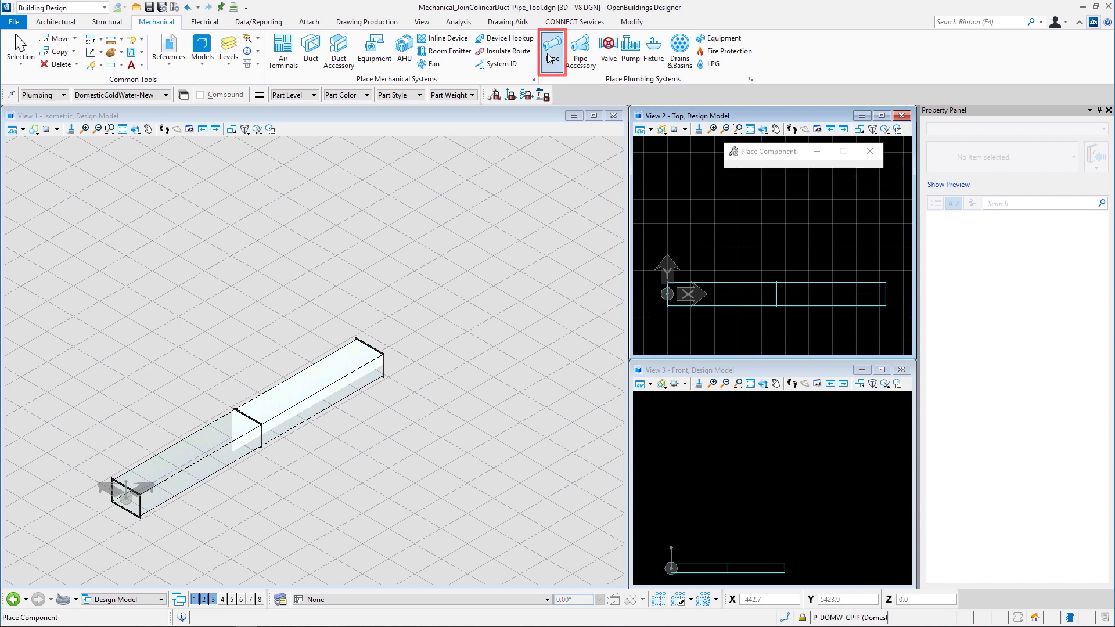
Step: Place two collinear 250 mm DomesticColdWater-New pipe segments alongside the ducts
left_click(551, 50)
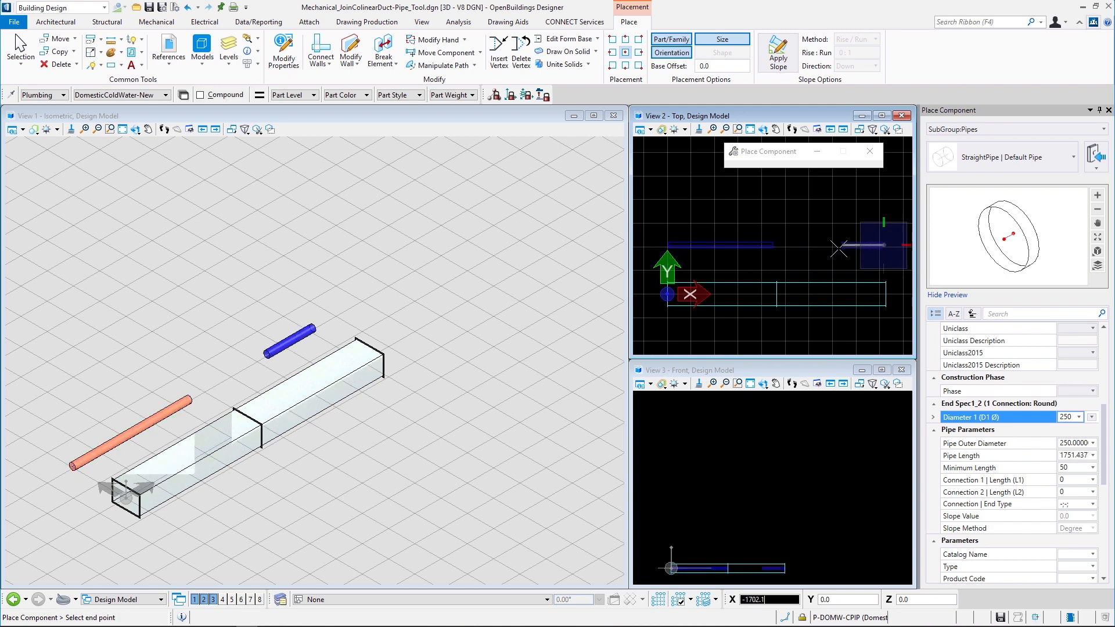
left_click(839, 247)
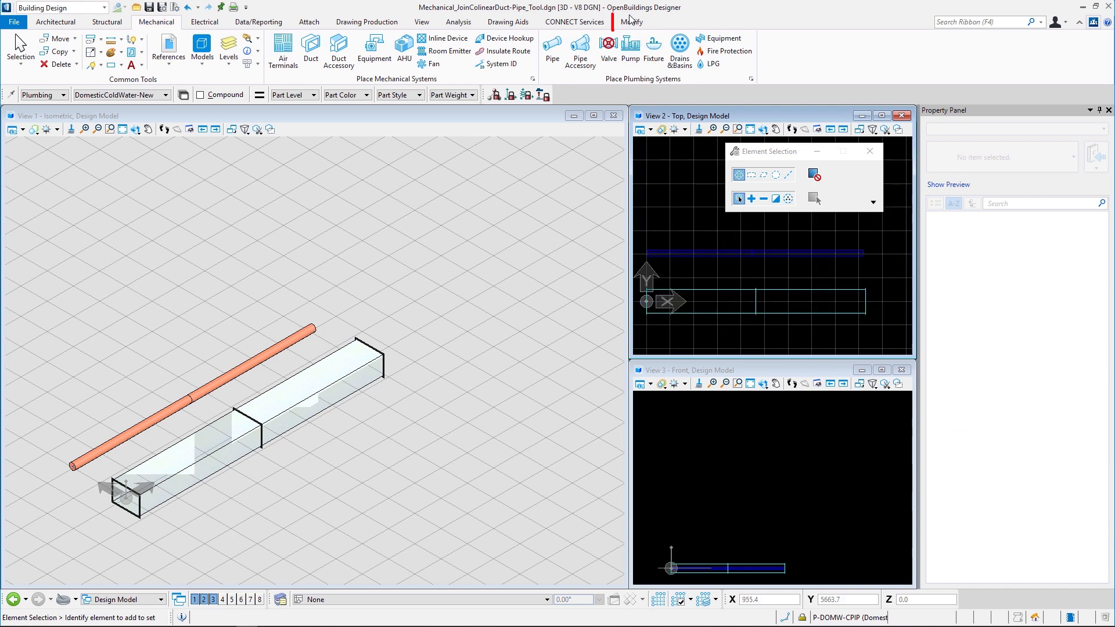
Step: Activate Join Collinear Duct/Pipe from the Modify tab's Break Element dropdown
left_click(630, 22)
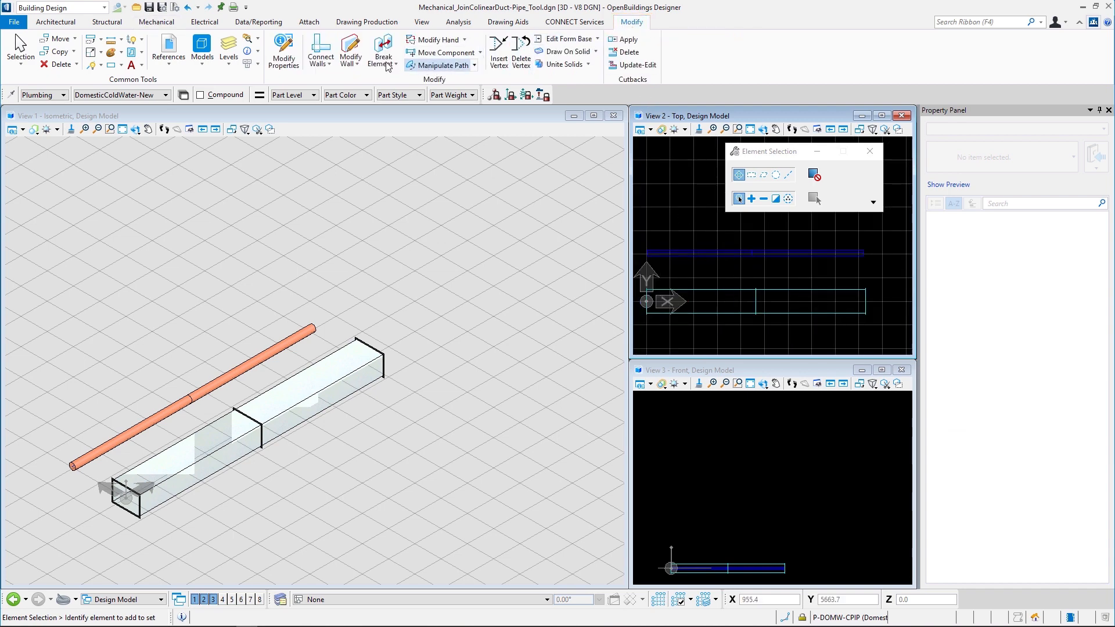
left_click(382, 51)
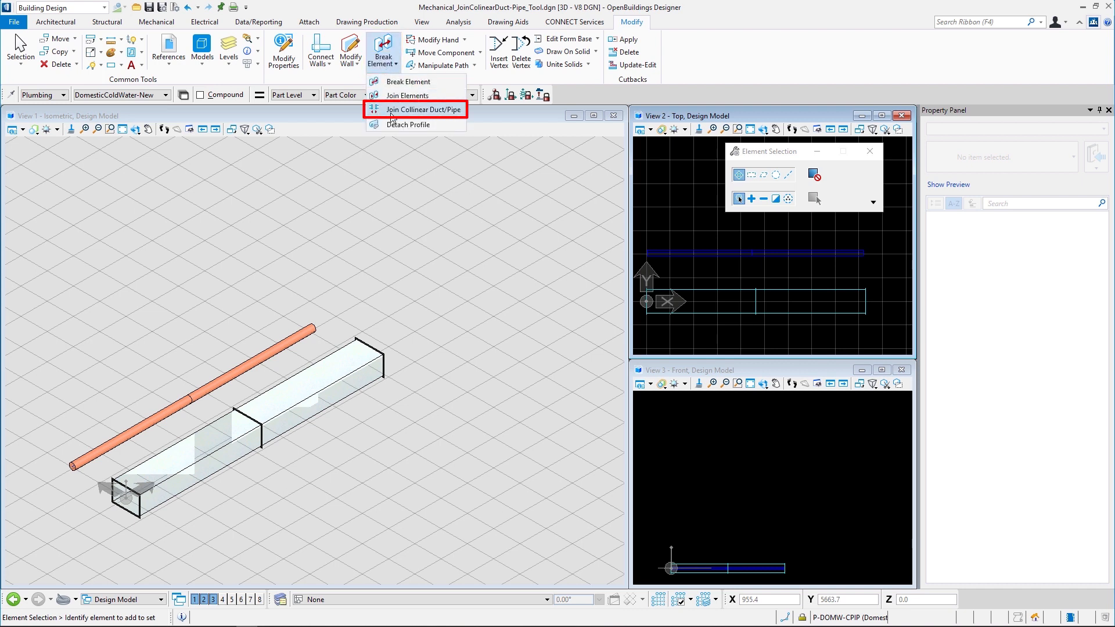
left_click(419, 109)
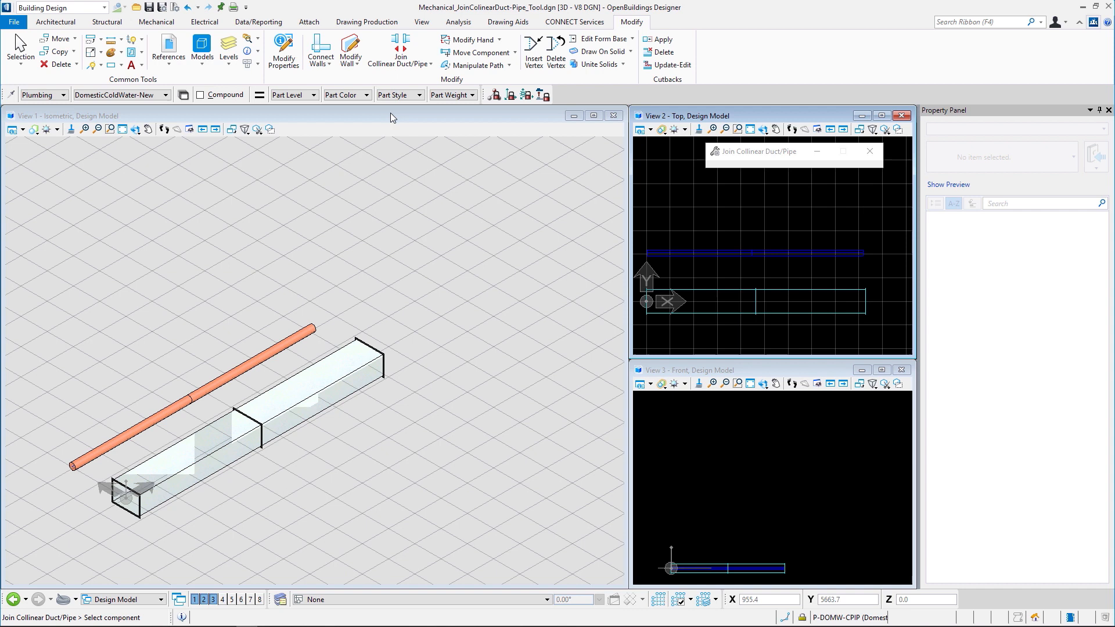
Step: Pick the 250 mm DomesticColdWater-New pipe as the first component to join
left_click(743, 250)
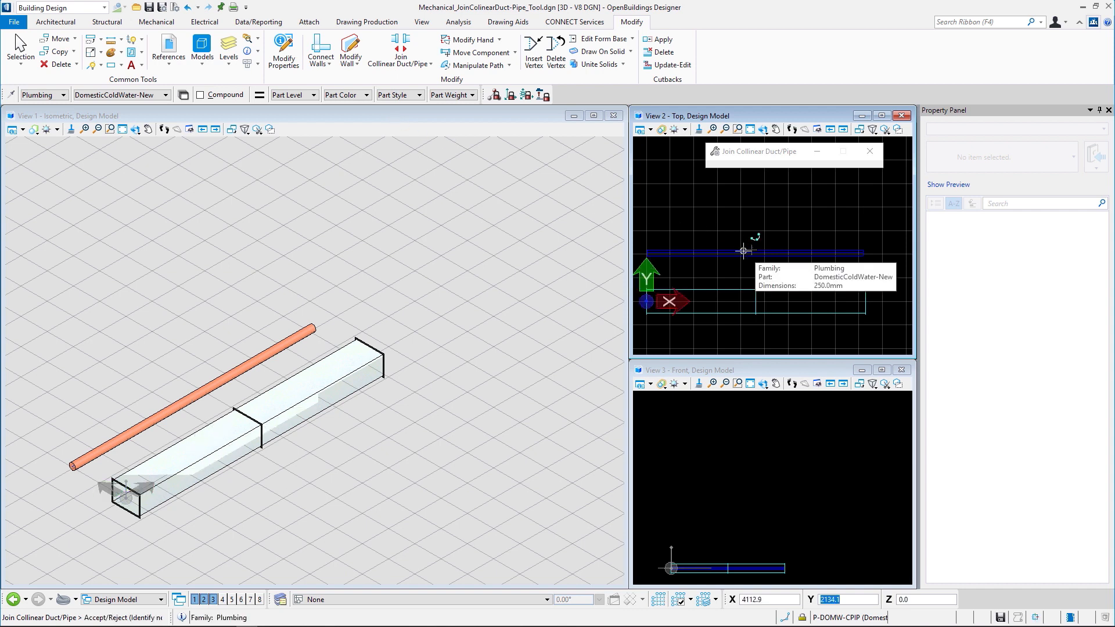
mouse_move(751, 272)
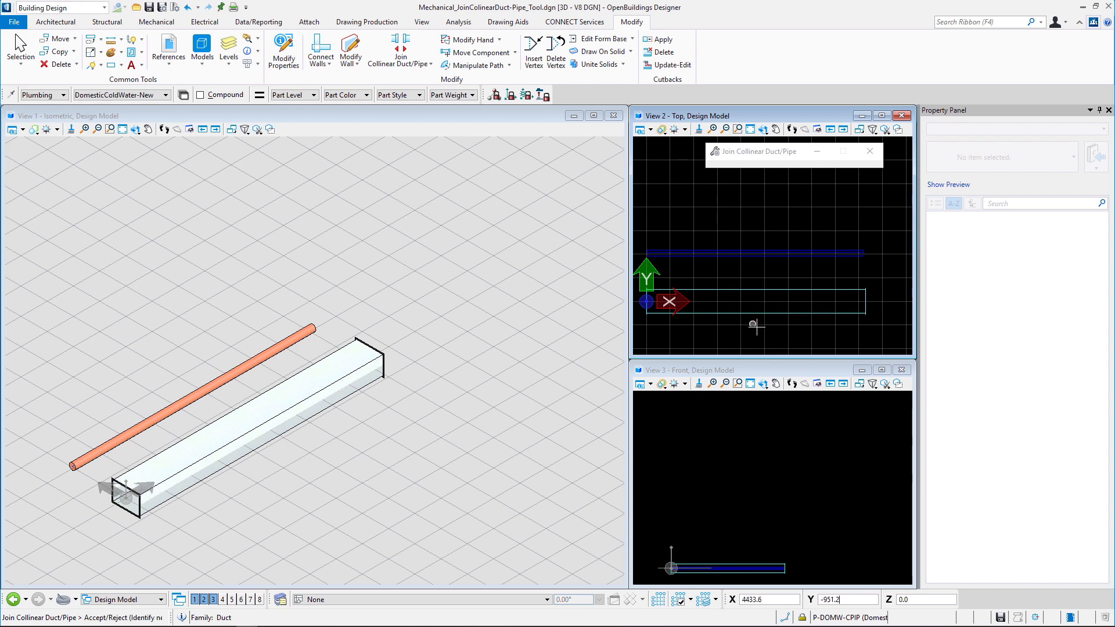
mouse_move(770, 334)
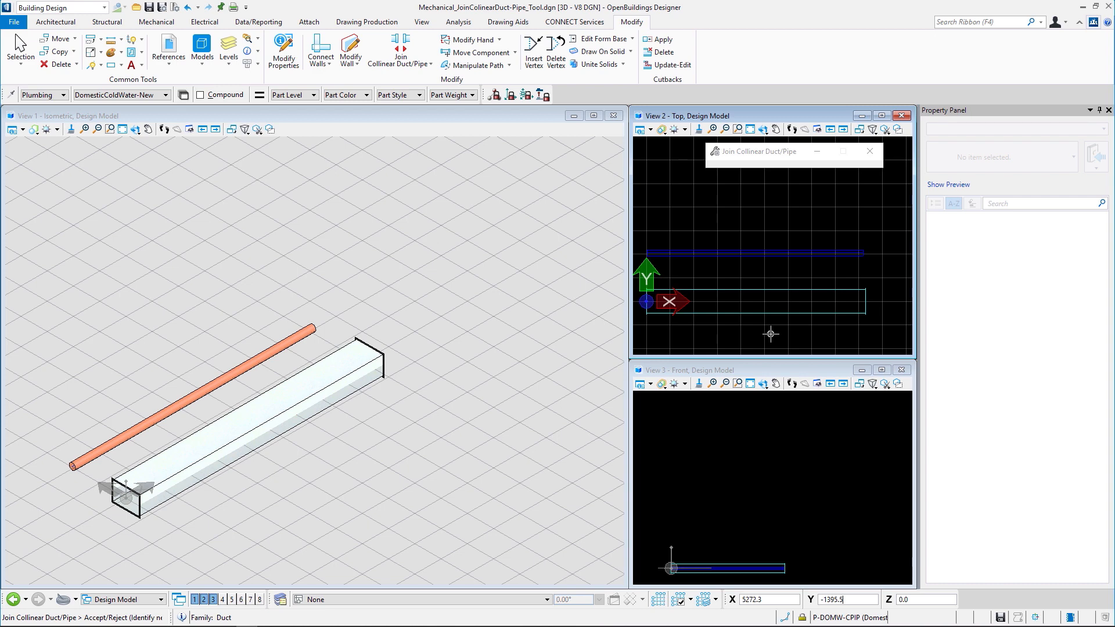
mouse_move(770, 334)
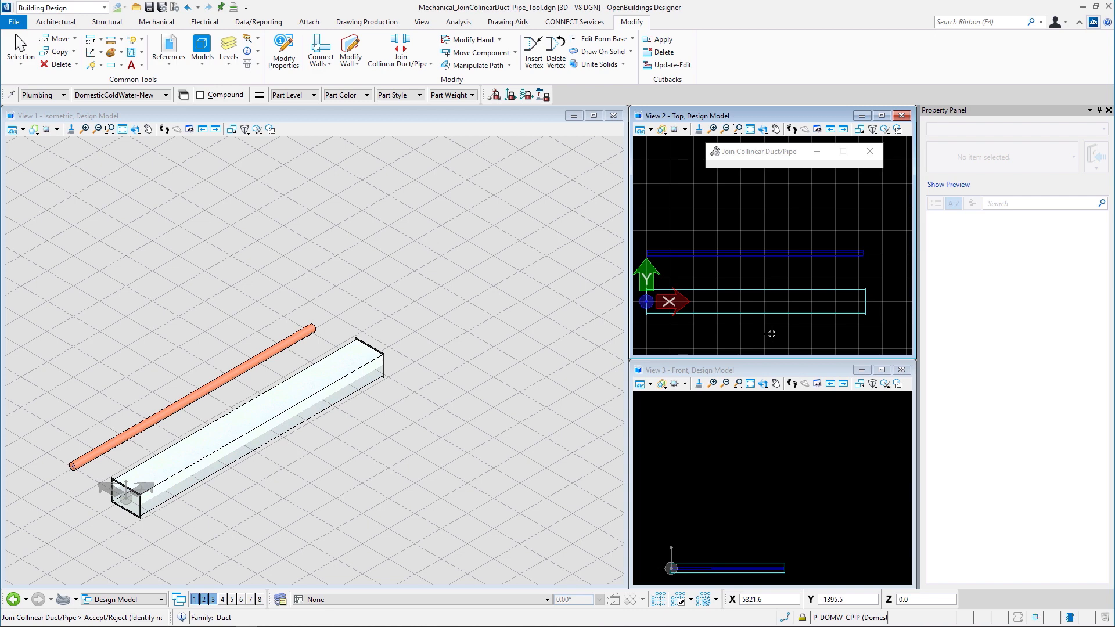
mouse_move(155, 22)
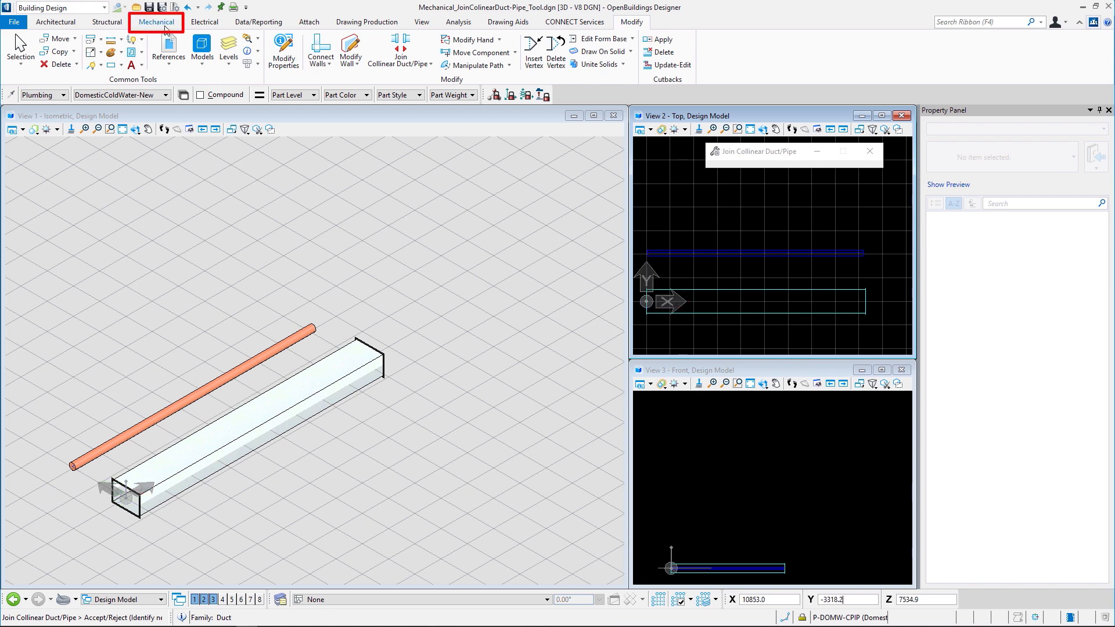
Step: Place a short DomesticColdWater-New pipe with the Mechanical Pipe tool
left_click(157, 21)
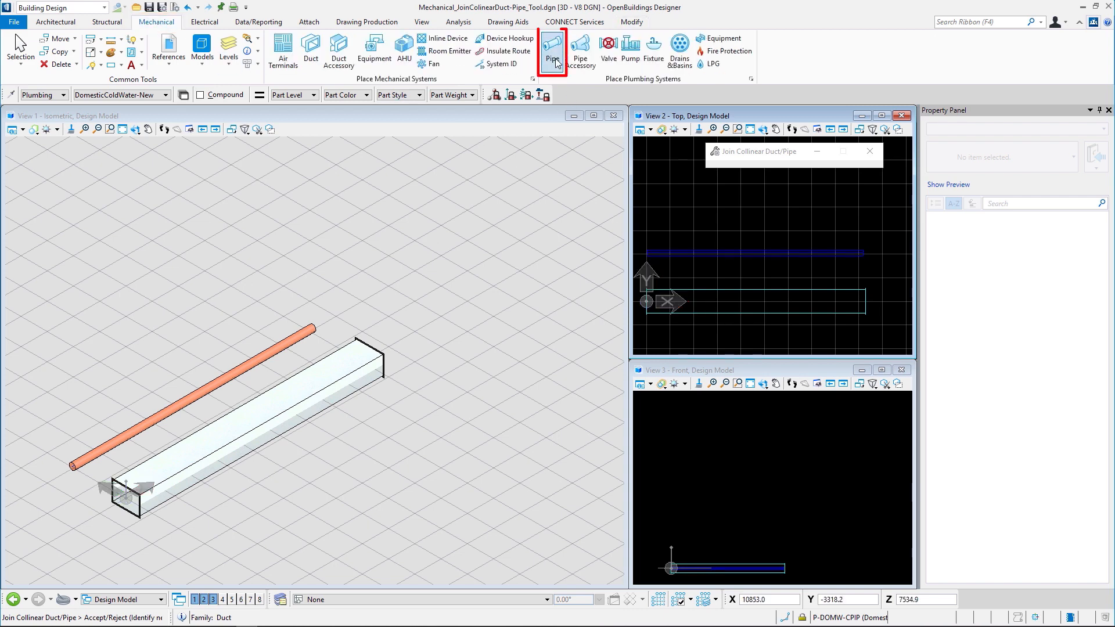
left_click(551, 50)
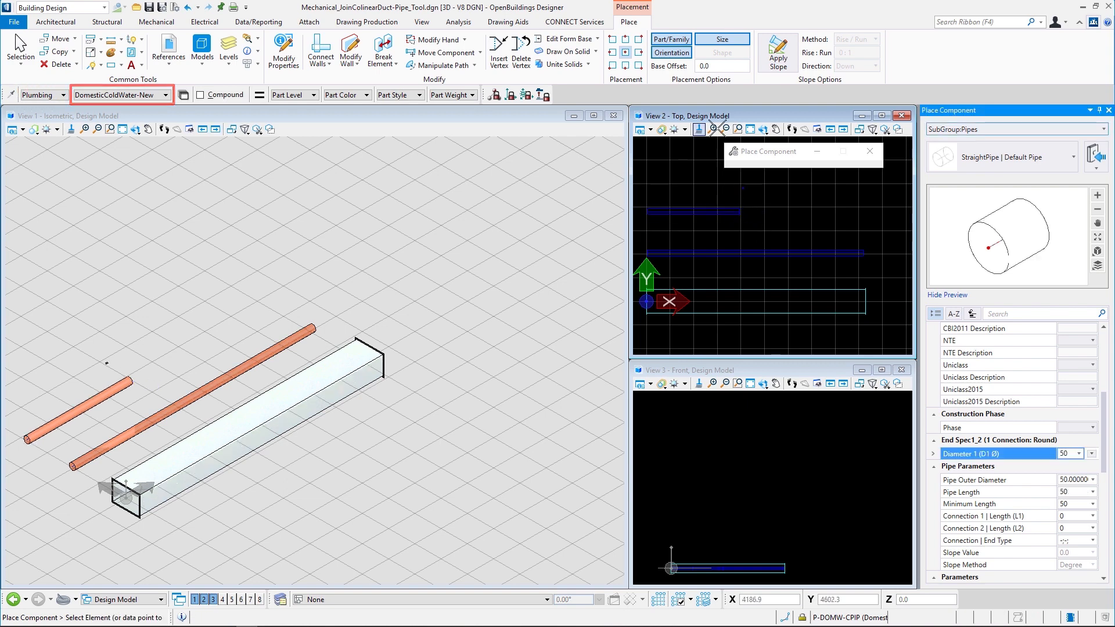
left_click(722, 38)
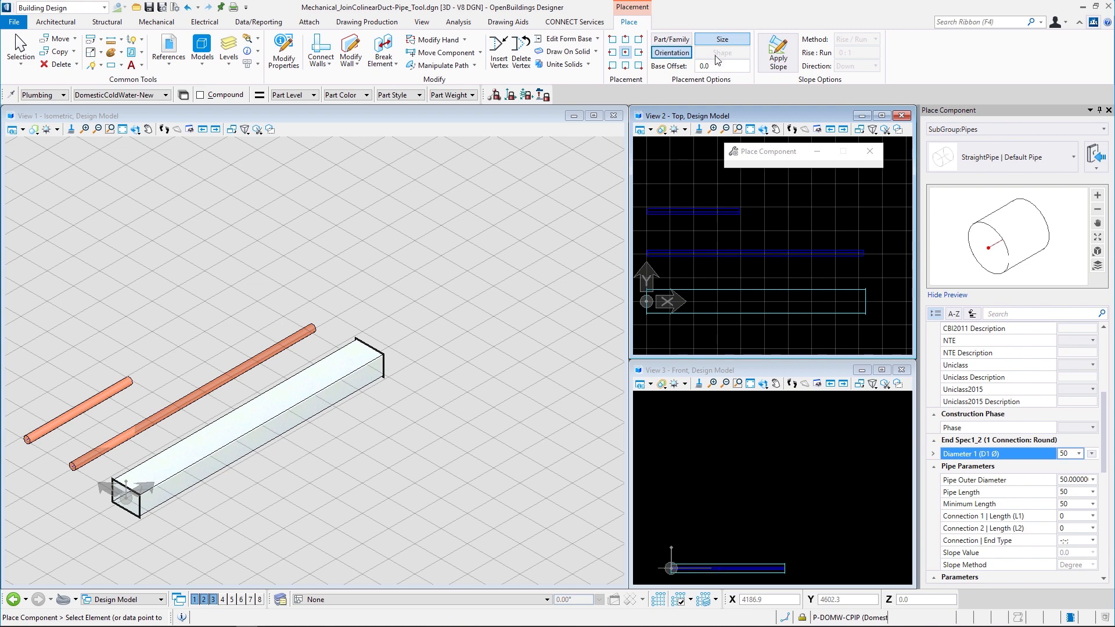
Step: Switch the part to AcidWaste-New and place a thinner collinear pipe
left_click(153, 95)
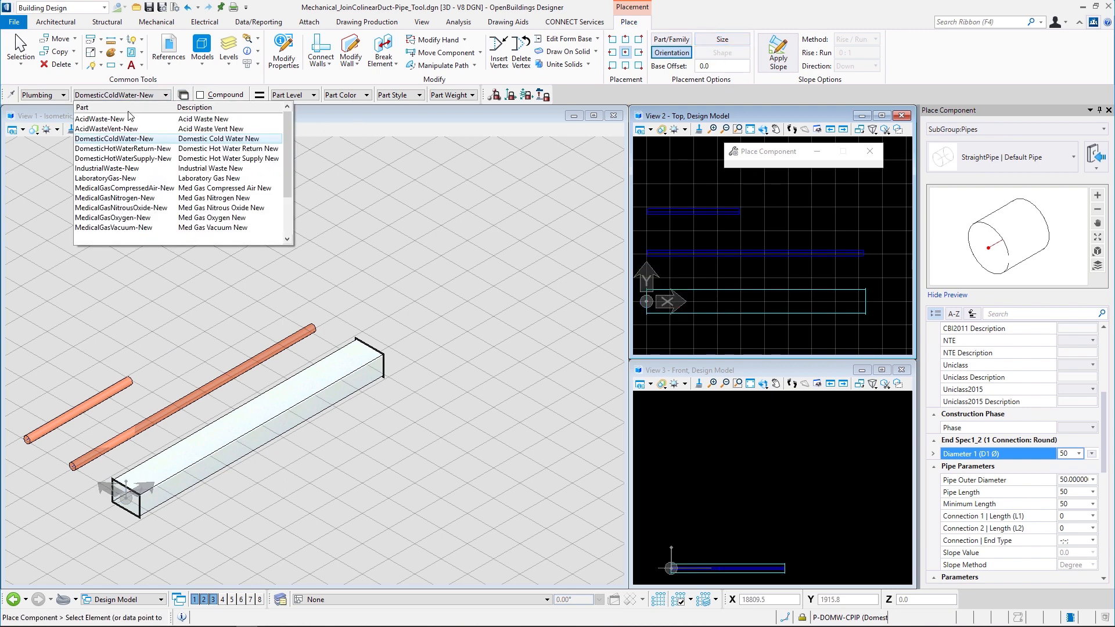
left_click(101, 118)
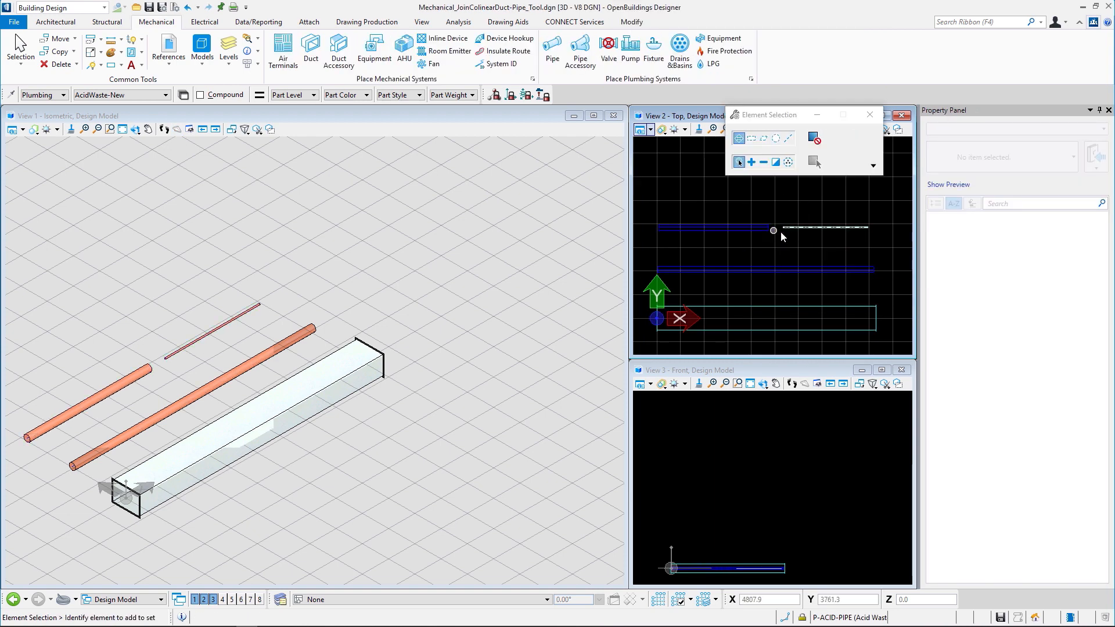
left_click(774, 230)
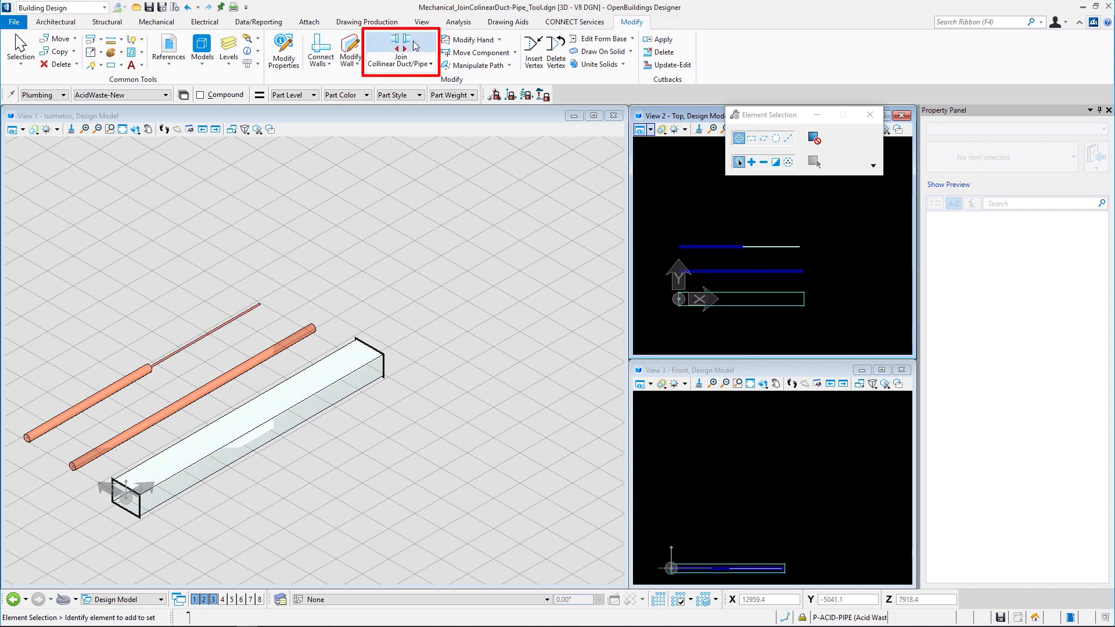
Step: Join the cold water and AcidWaste-New pipes, picking the cold water pipe first
left_click(399, 52)
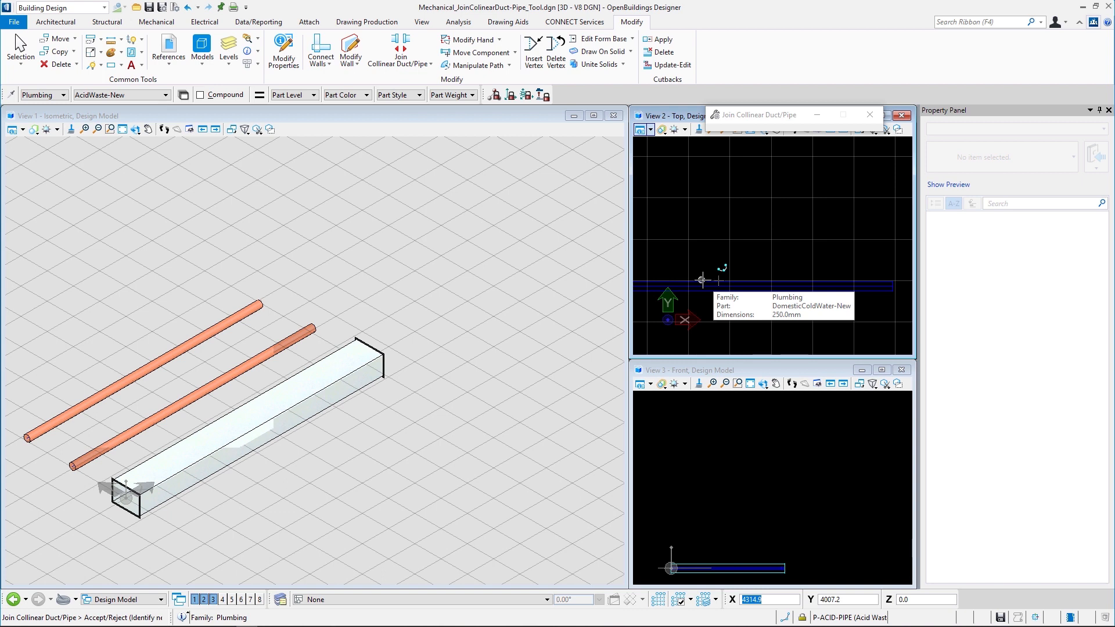
mouse_move(745, 269)
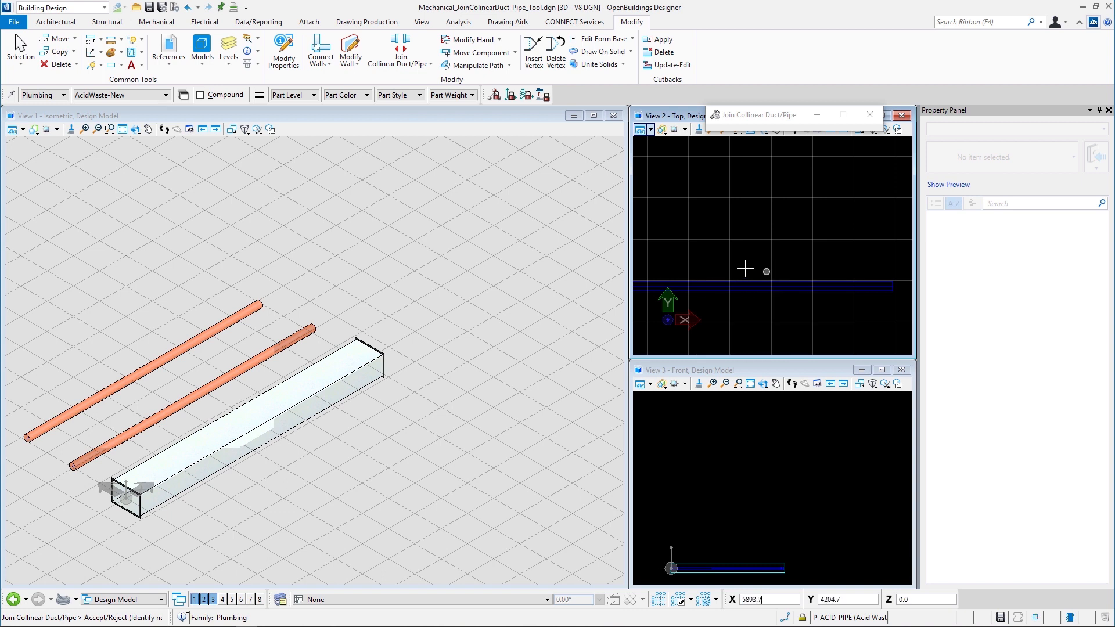
Step: Undo the previous join so the pipes can be rejoined at acid waste size
key("ctrl+z")
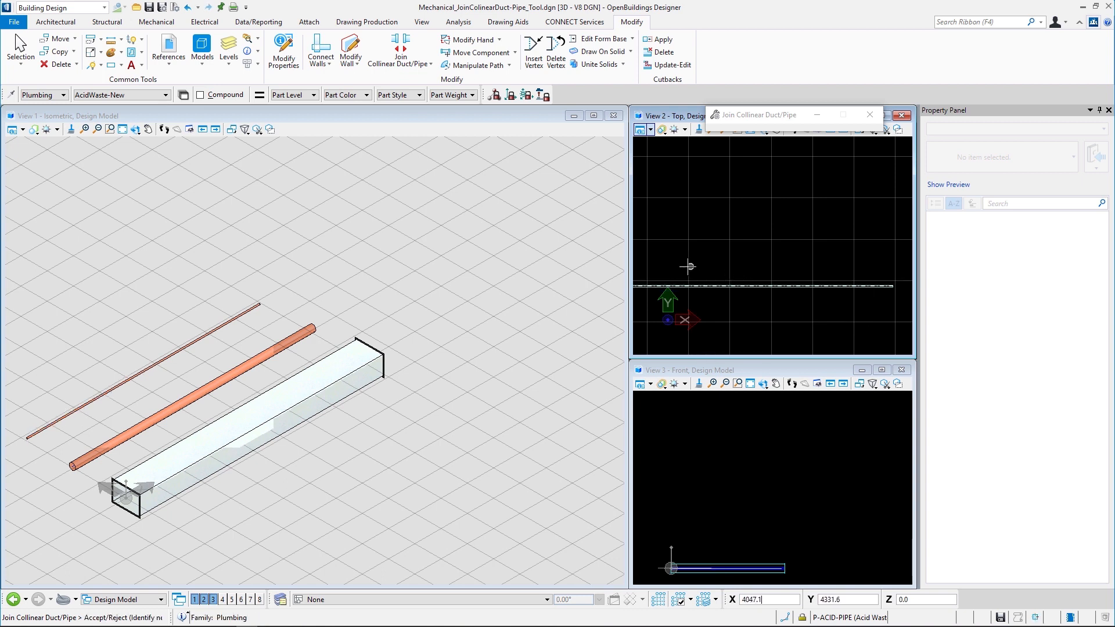
mouse_move(687, 266)
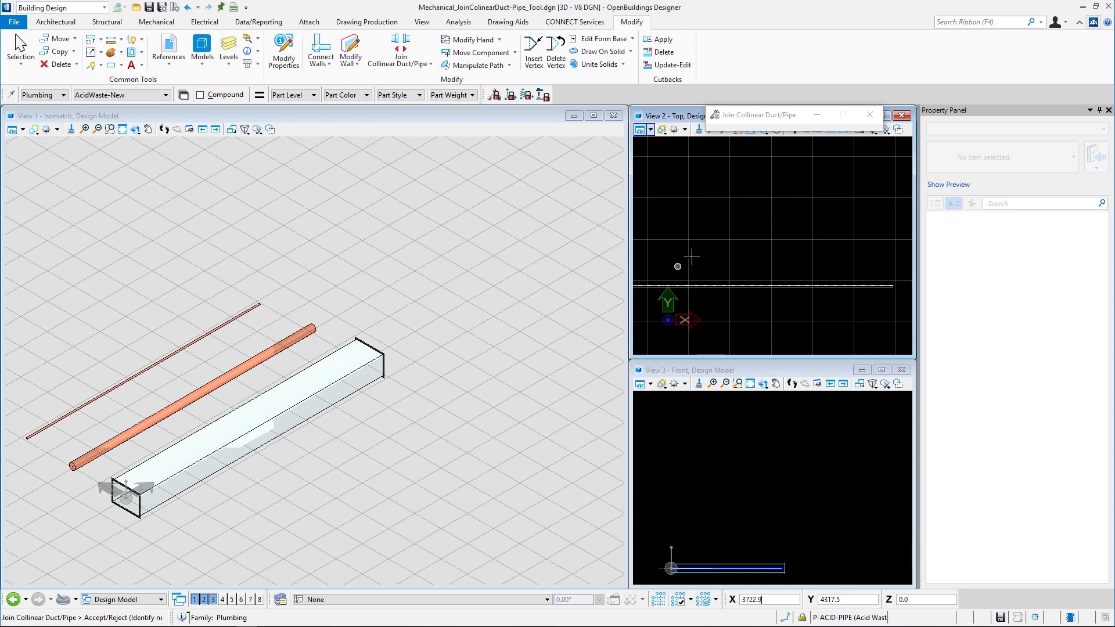
mouse_move(765, 272)
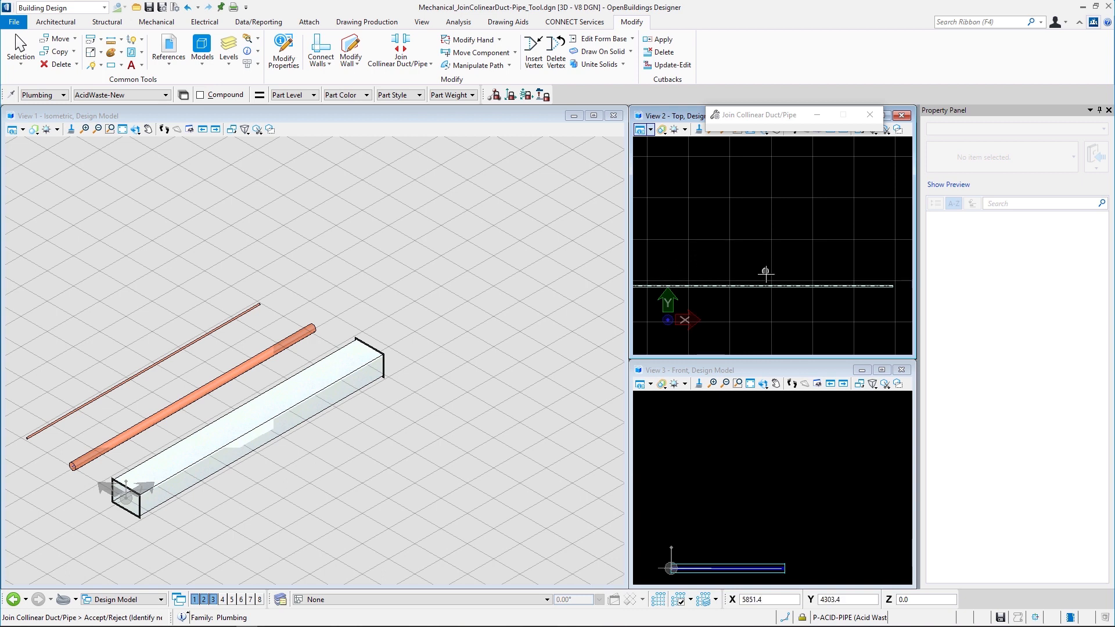